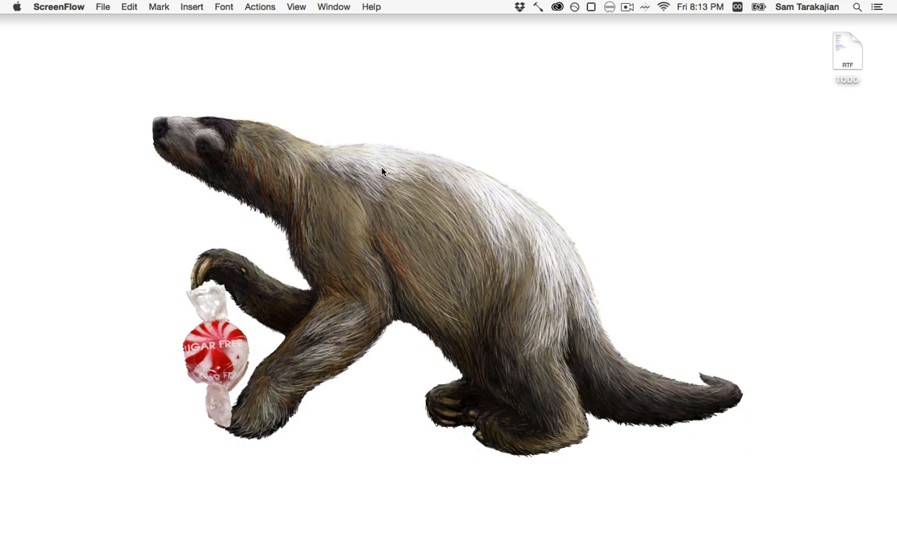
mouse_move(691, 295)
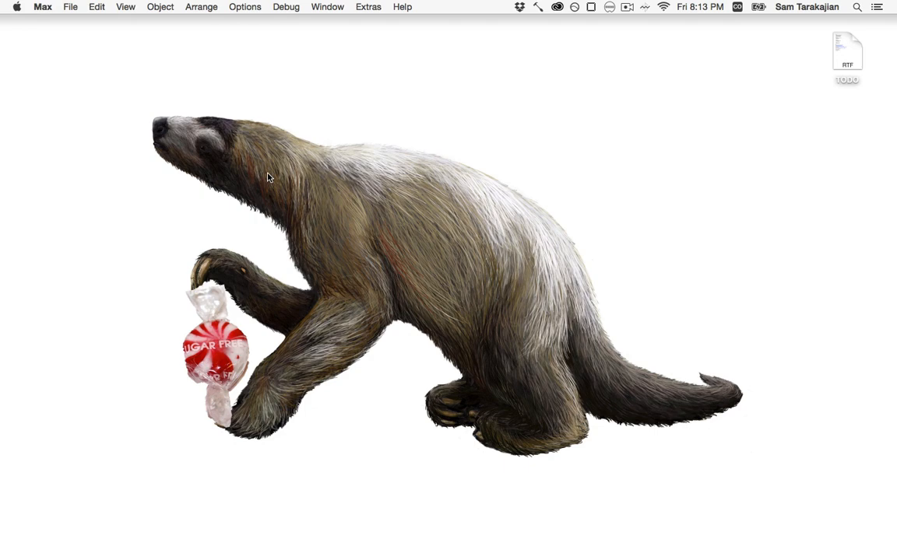
Show the Package Manager and scroll down through All Packages to find Syphon
left_click(42, 6)
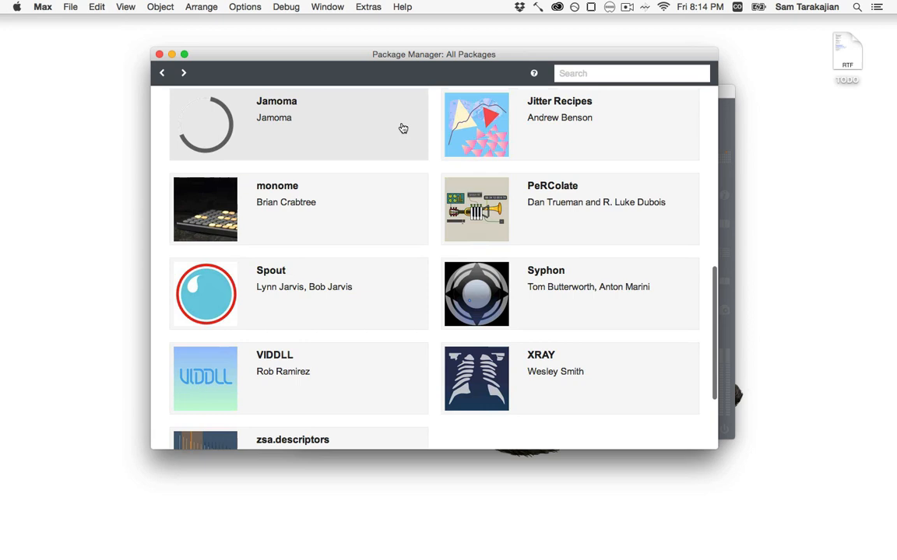
scroll("down", 3)
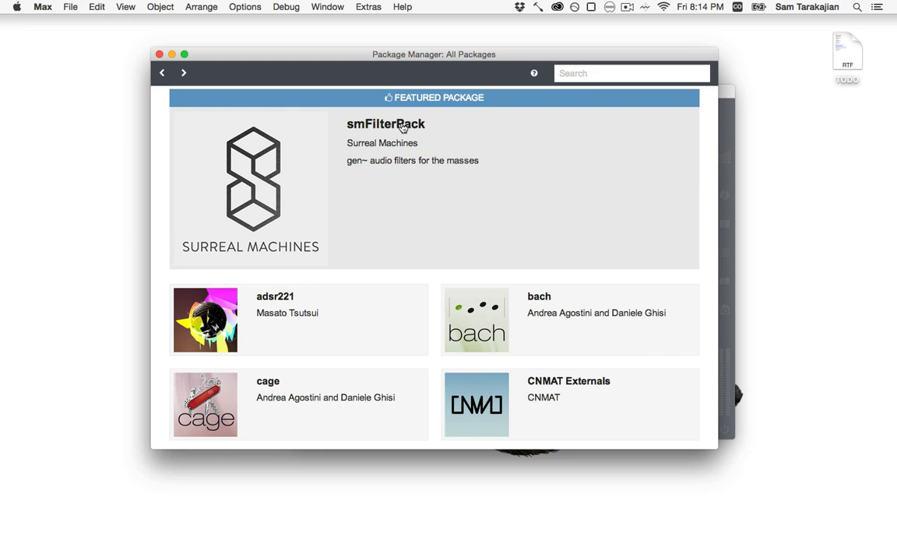
scroll("down", 3)
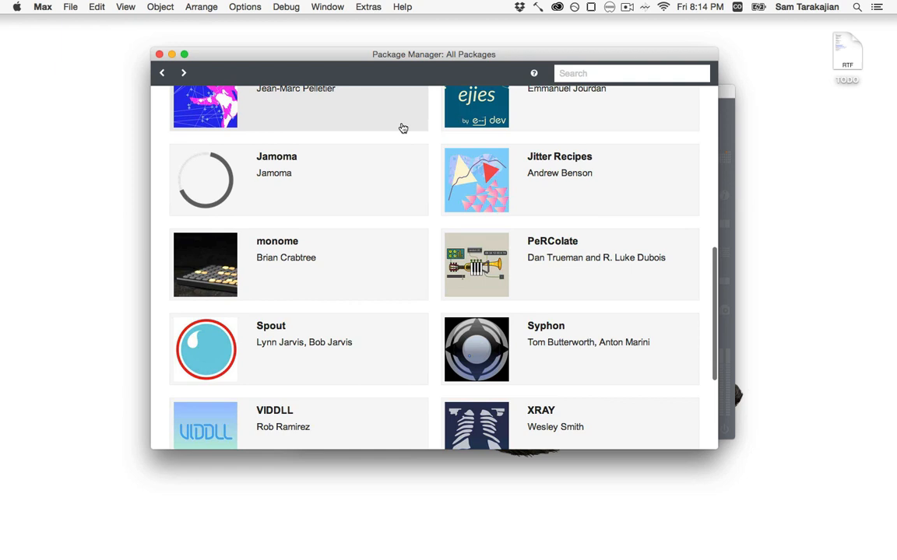
scroll("down", 3)
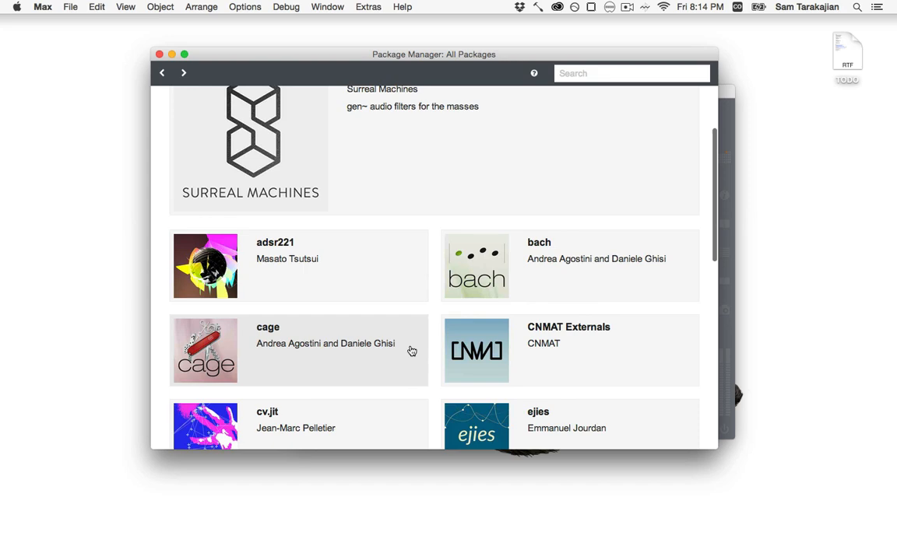
scroll("down", 3)
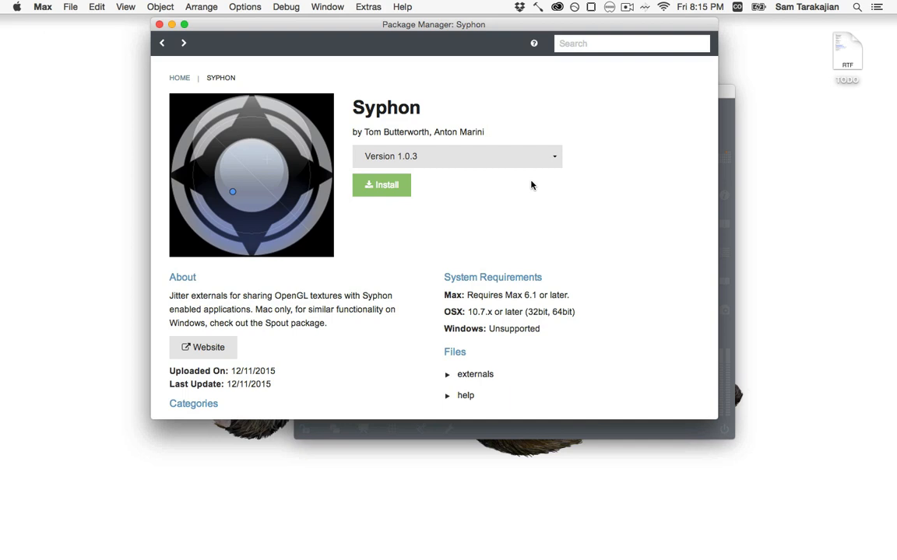
mouse_move(616, 208)
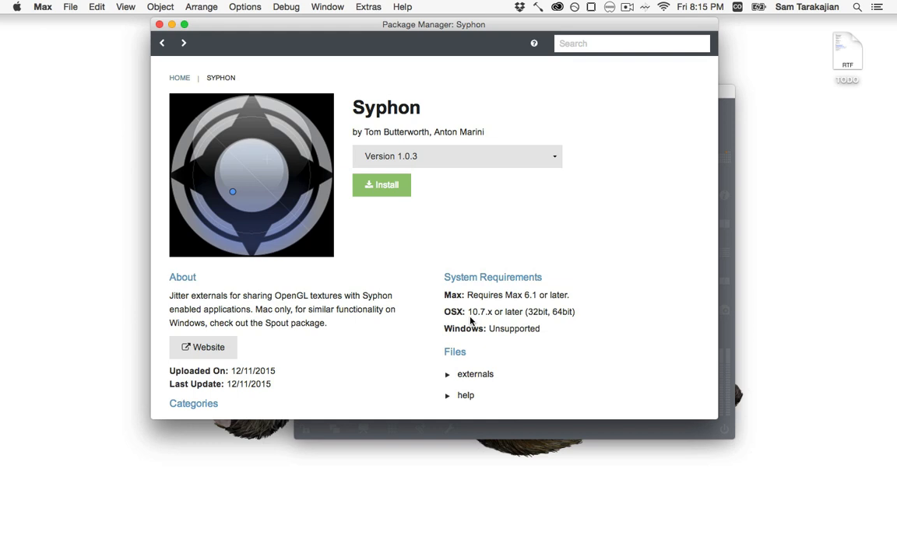
mouse_move(241, 339)
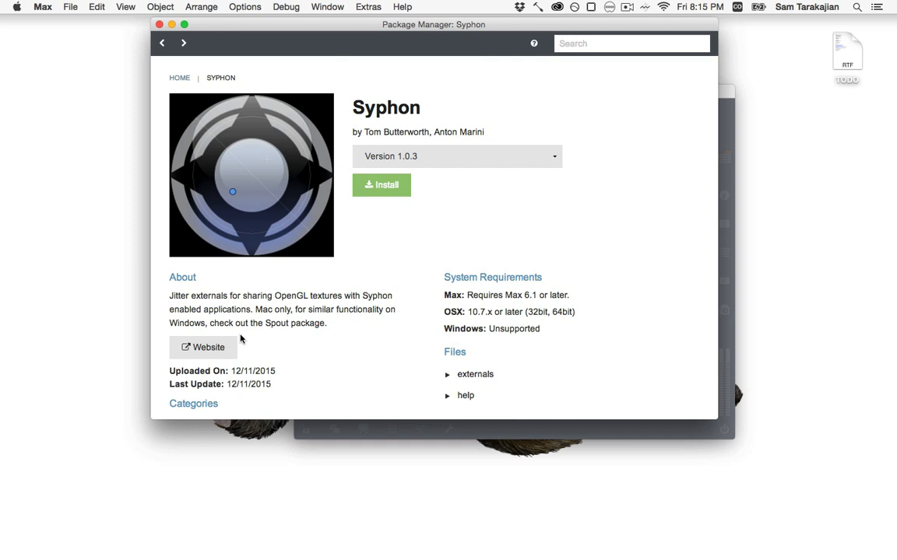
mouse_move(381, 189)
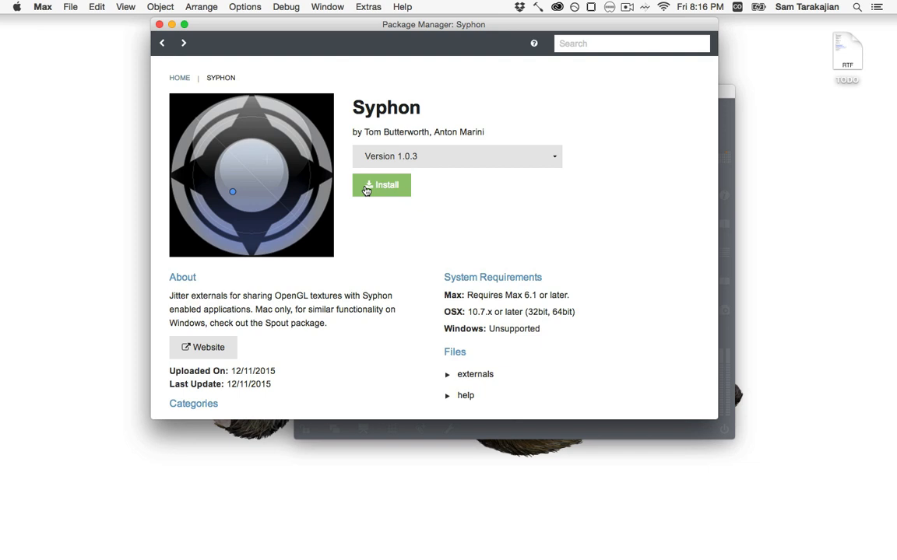
left_click(381, 186)
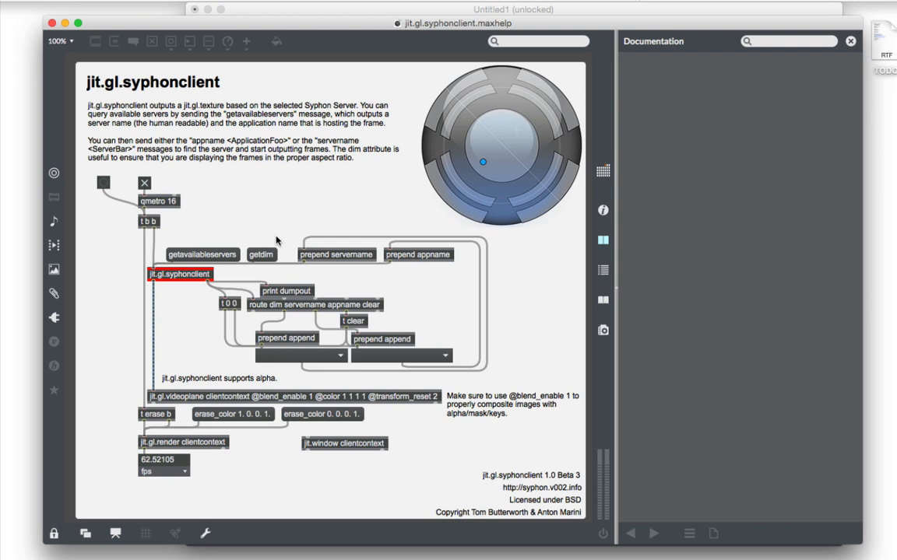
mouse_move(215, 231)
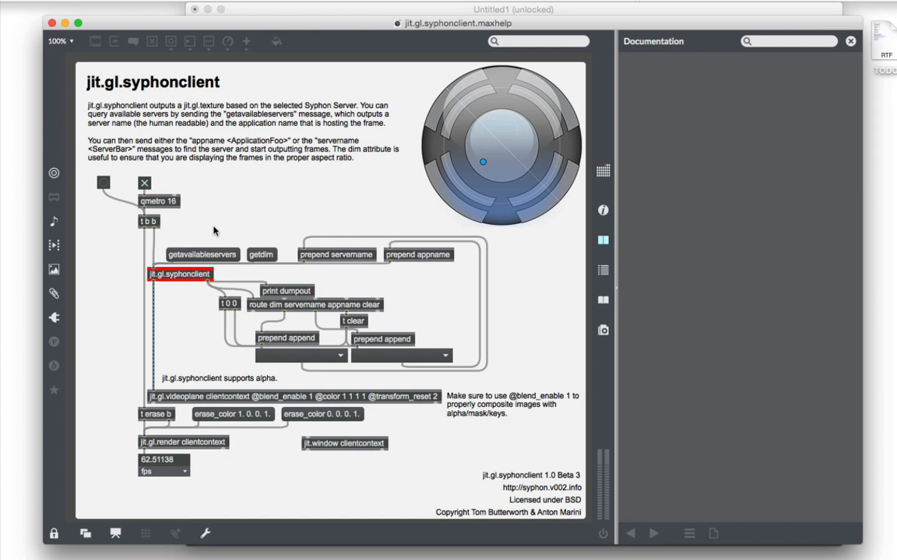
mouse_move(211, 255)
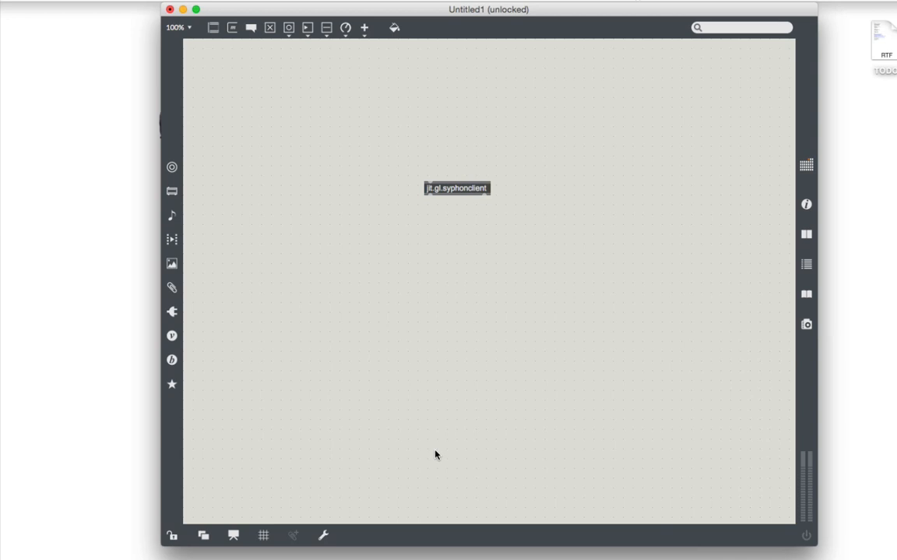
Bring up Spotlight to switch over to OpenEmu
key("cmd+space")
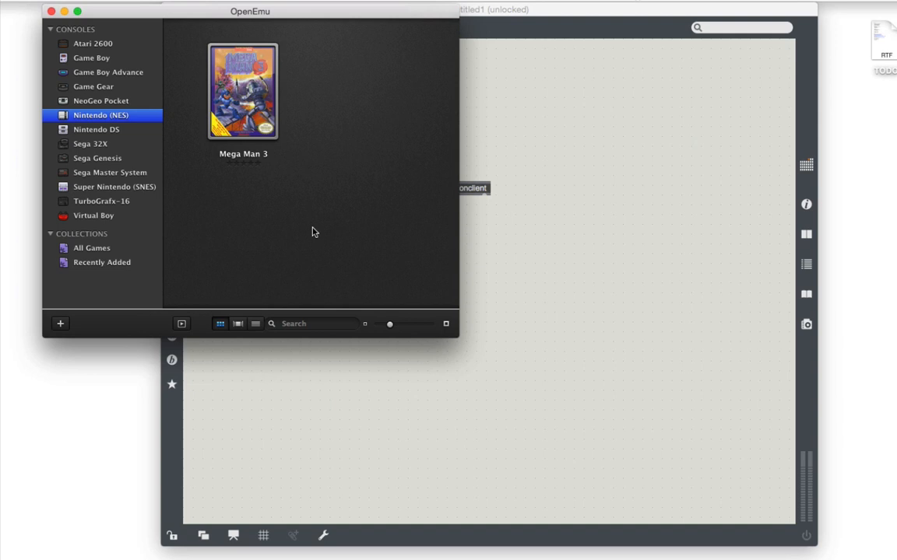
Launch Mega Man 3 from the NES library and move its game window aside
left_click(243, 91)
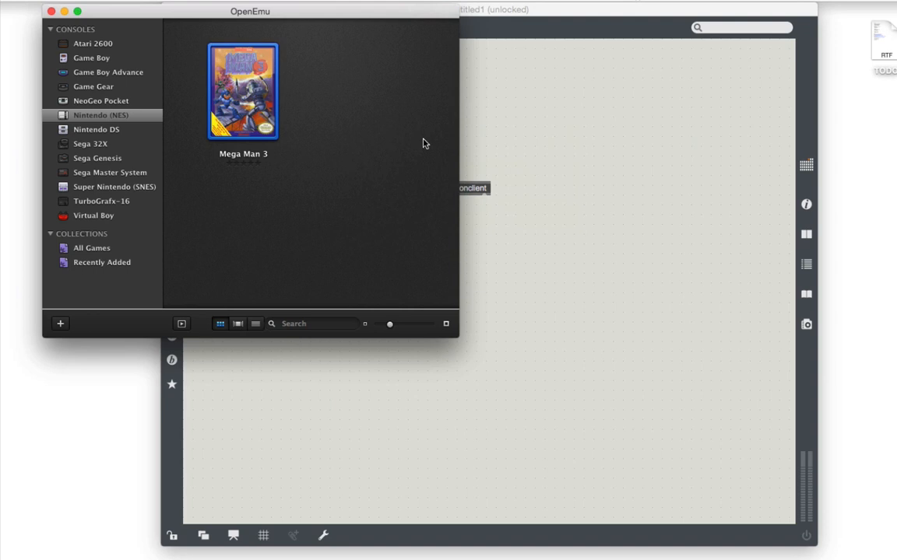
double_click(243, 90)
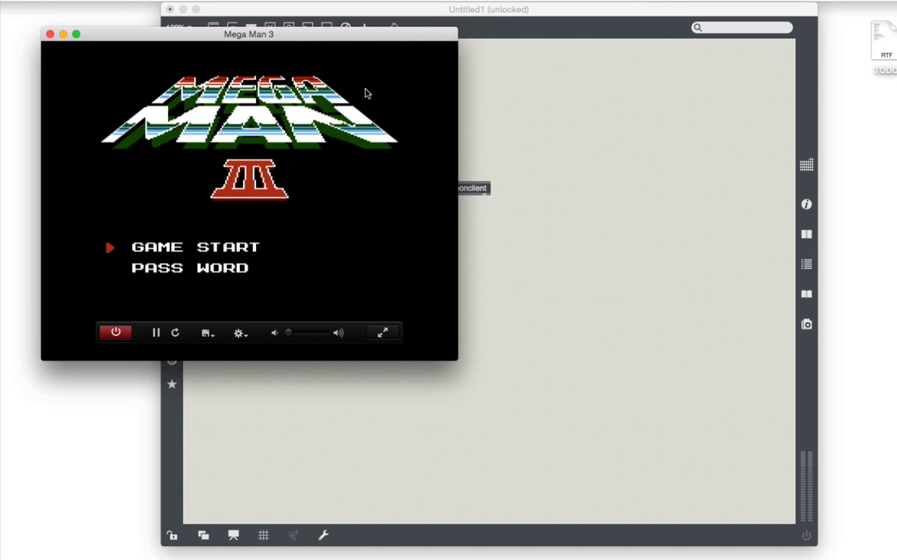
left_click_drag(249, 34, 327, 122)
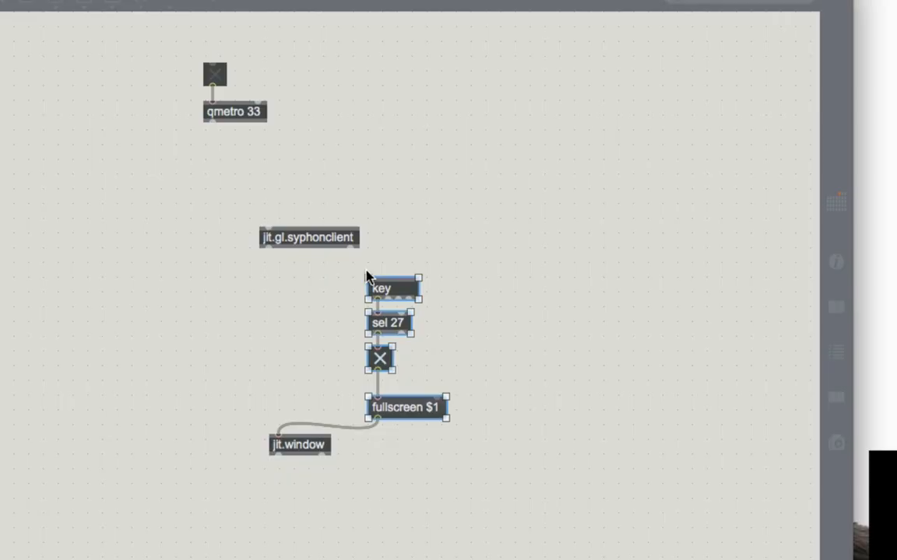
Rearrange the Escape-key fullscreen toggle objects beside jit.window
left_click_drag(308, 237, 284, 207)
type("t b erase b")
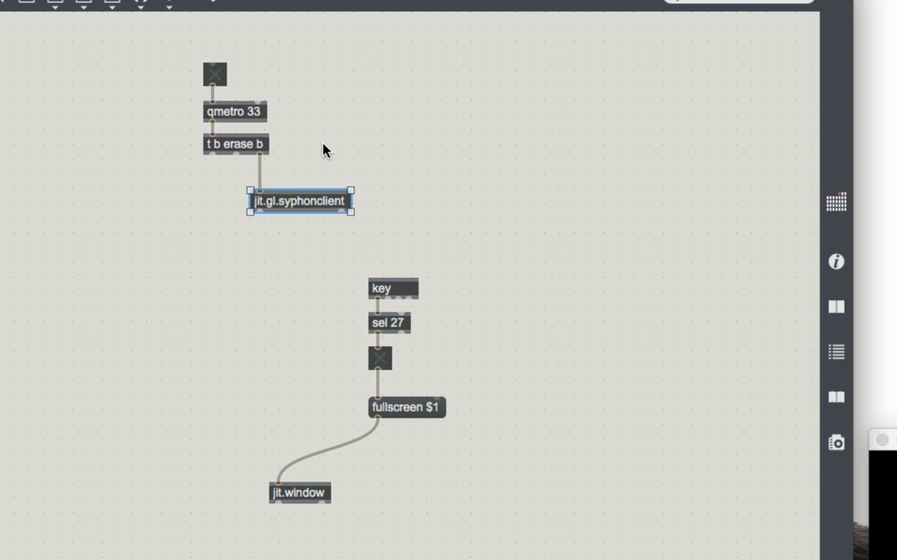
type("jit.gl.render")
type("jit.gl.videoplane @transform_reset 2")
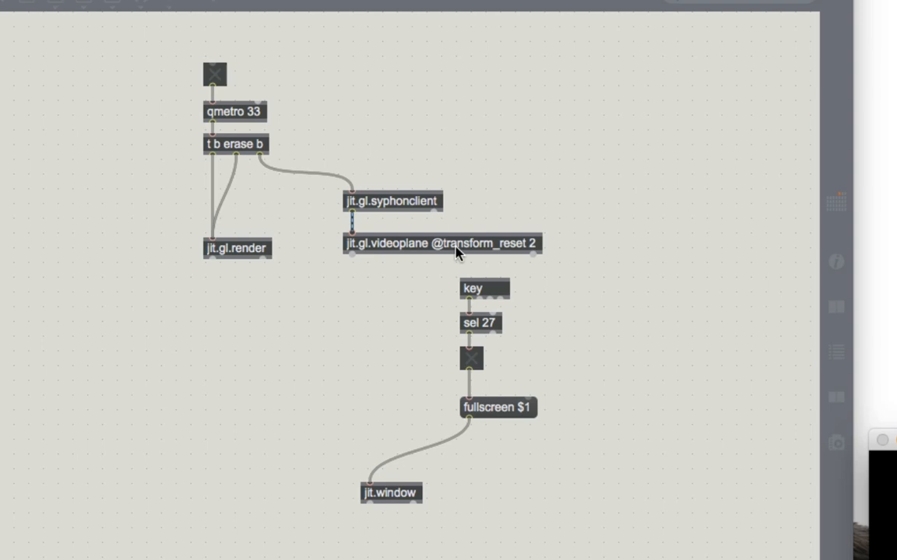
left_click(439, 243)
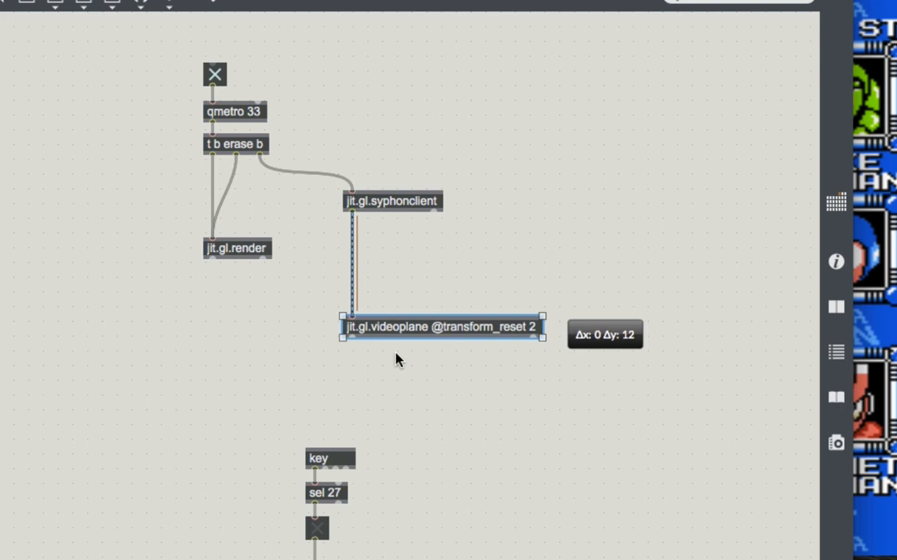
double_click(442, 327)
type("color")
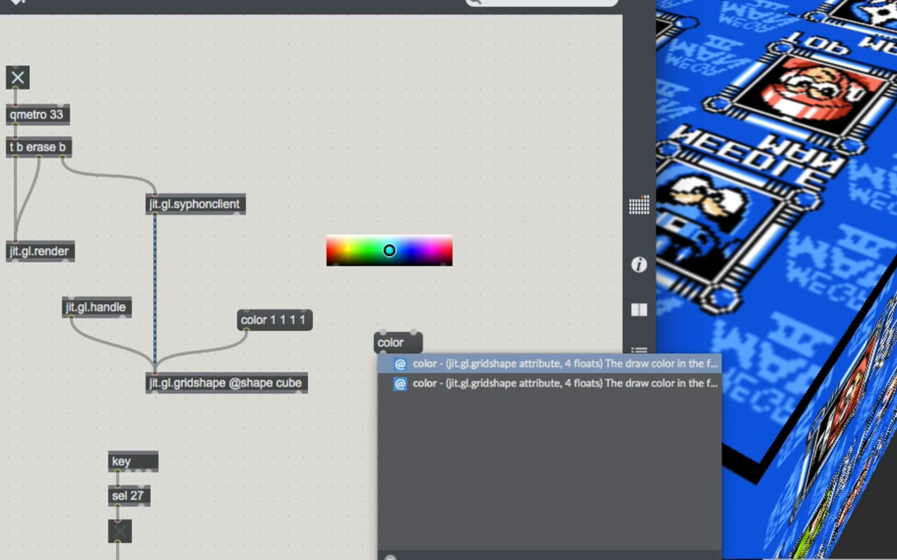
Choose the gridshape's color attribute for the new attrui
left_click(434, 364)
type("jit.anim.")
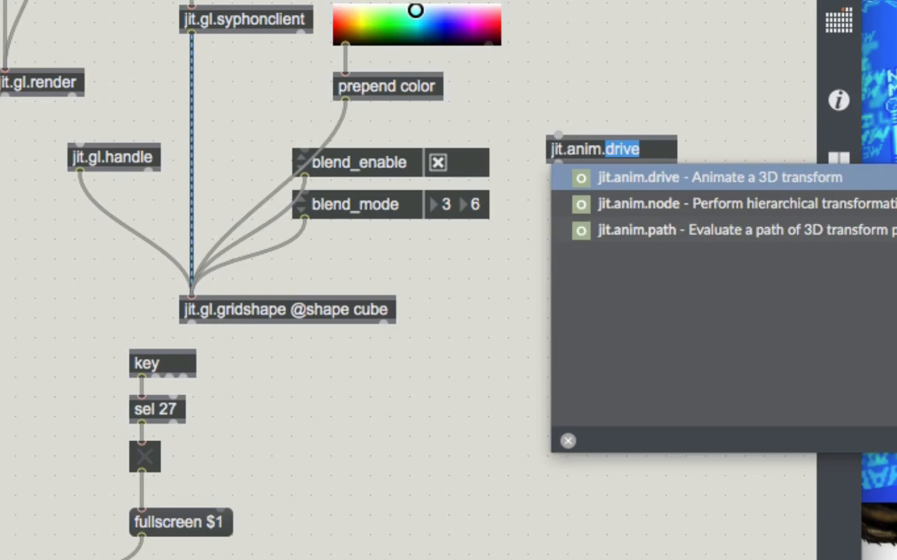
Pick jit.anim.drive from autocomplete to animate the cube's transform
left_click(638, 178)
type("turn 0.1 0.04 0.03")
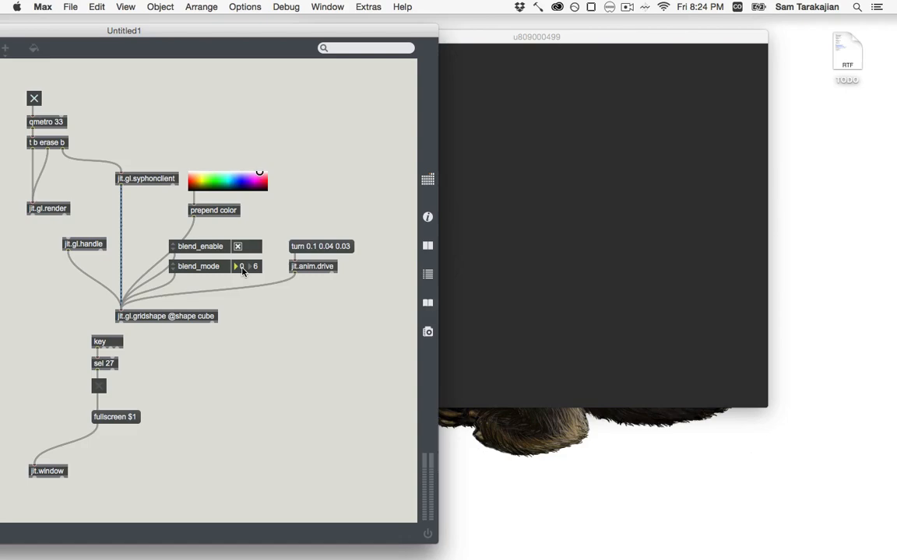
Switch to OpenEmu so Mega Man 3 runs in front of the spinning cube
left_click(251, 266)
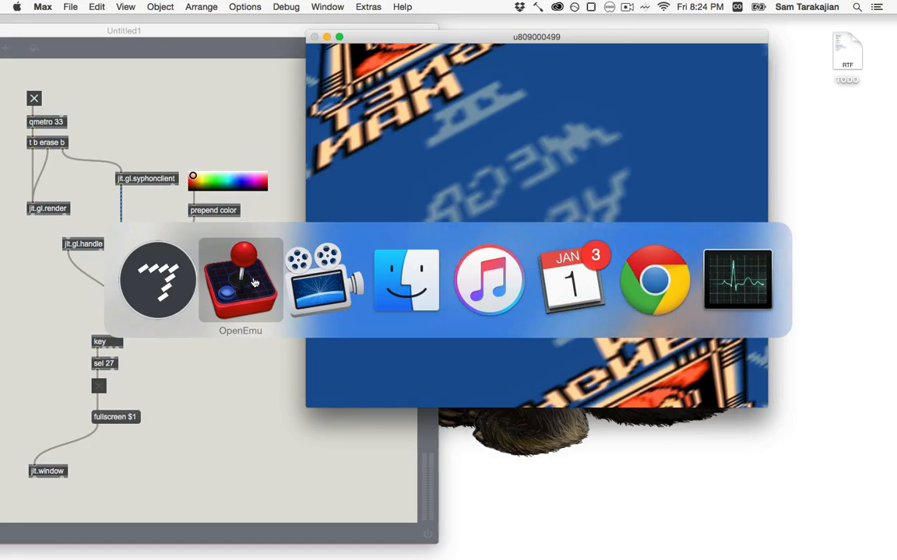
left_click(240, 280)
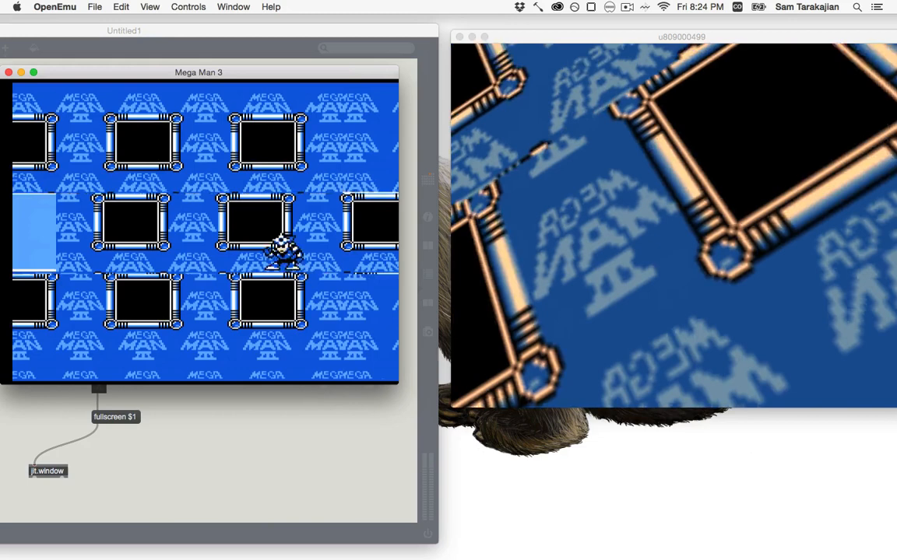